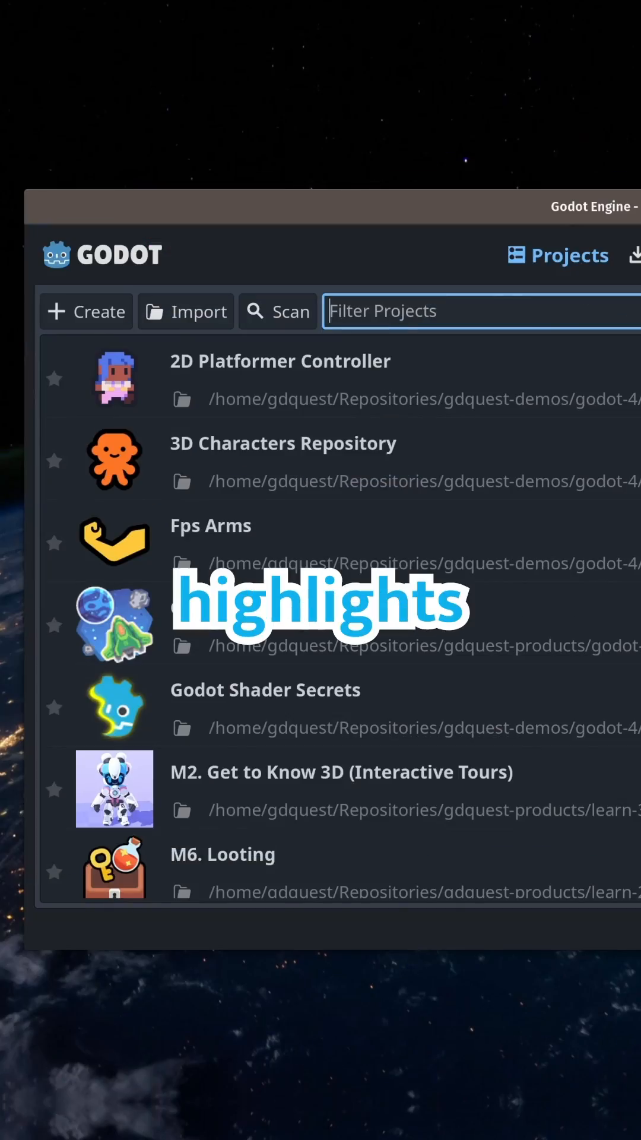
In Project Settings under Globals > Groups, add 'pickup' alongside ai, damageable and mob.
double_click(282, 443)
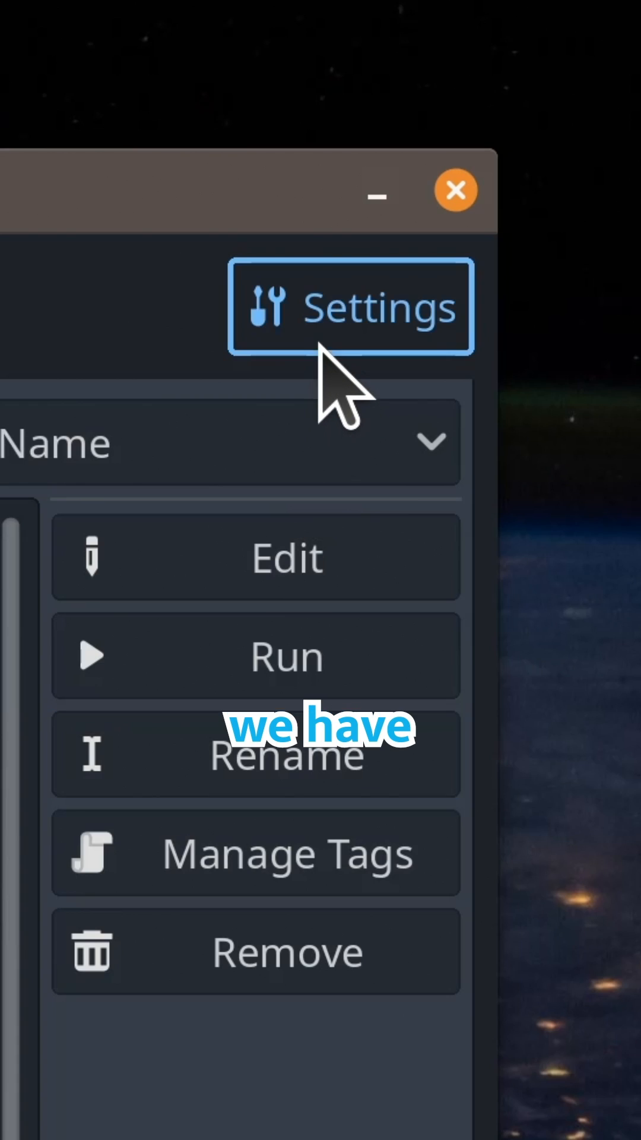
left_click(351, 306)
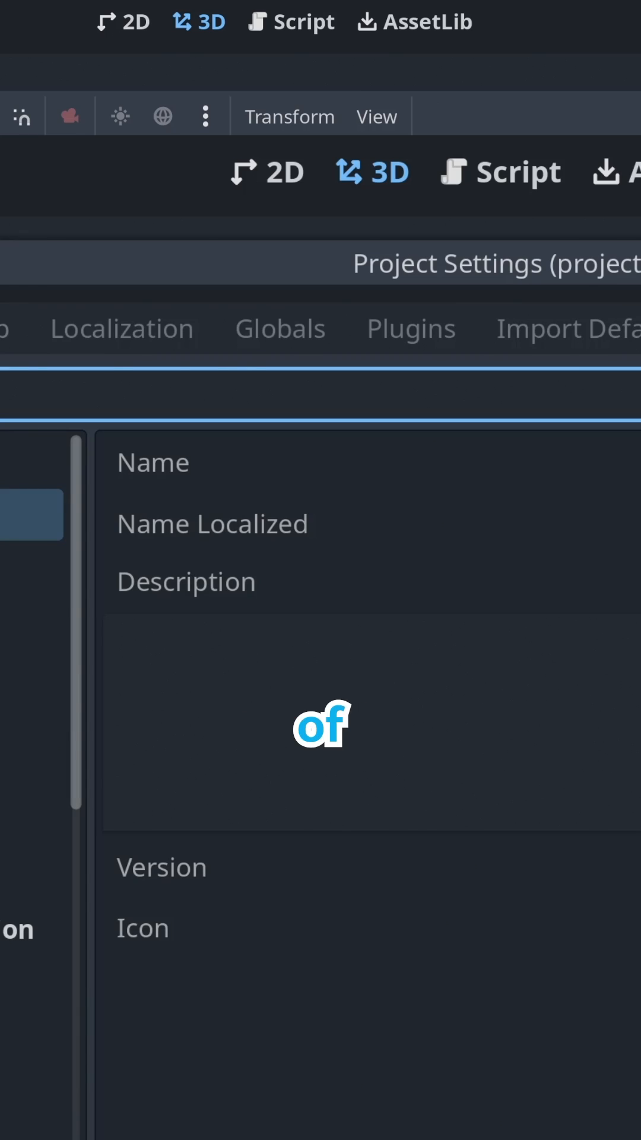
left_click(380, 262)
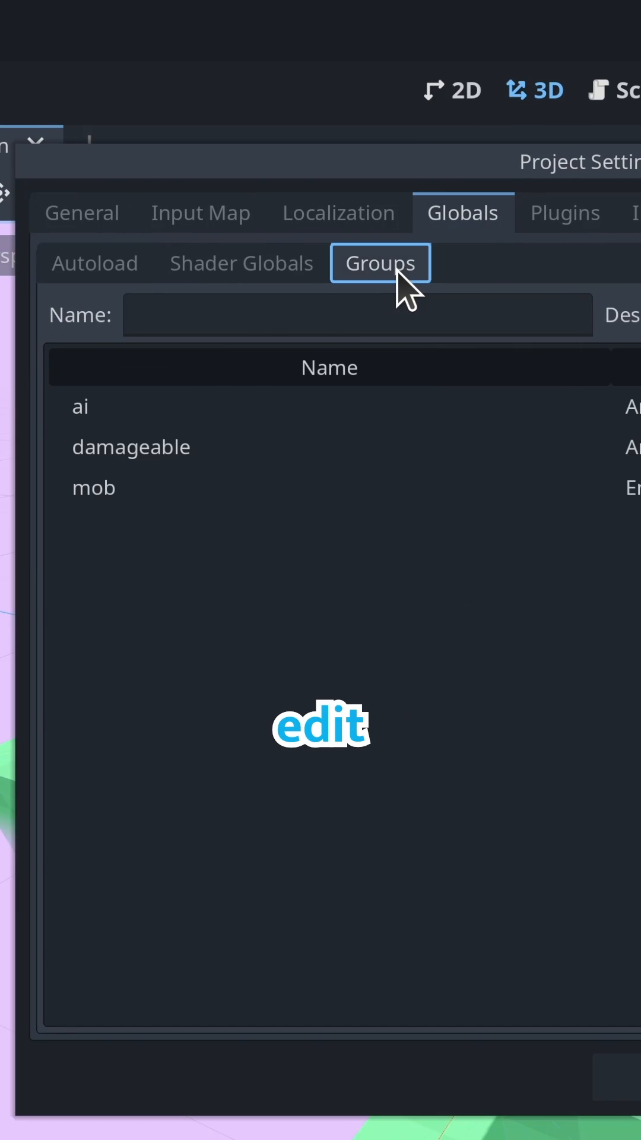
type("picku")
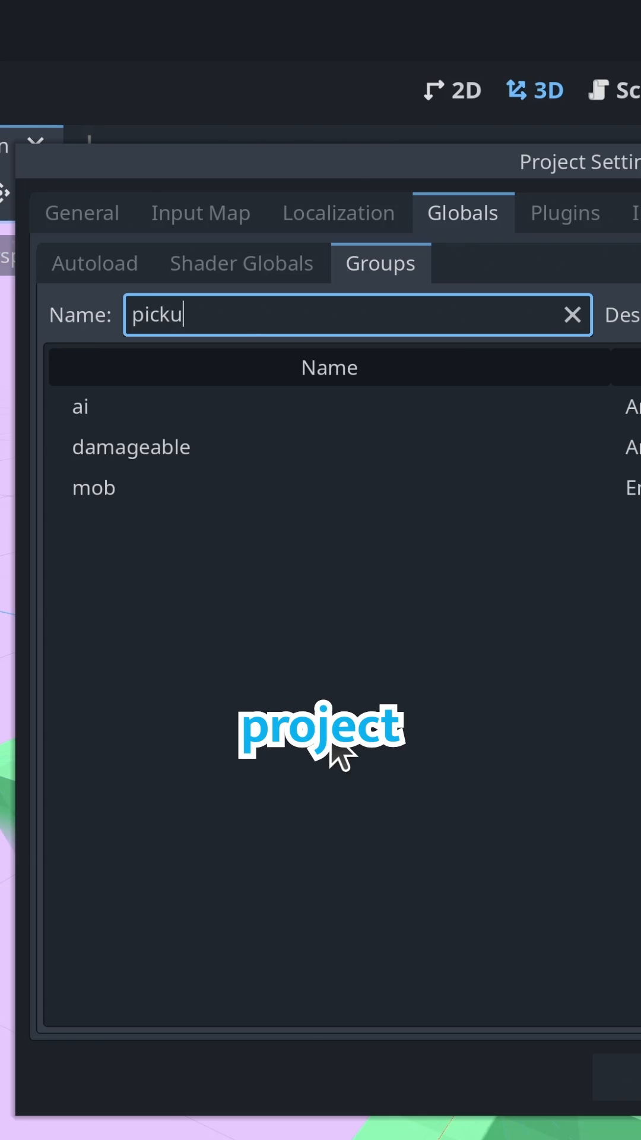
left_click(505, 191)
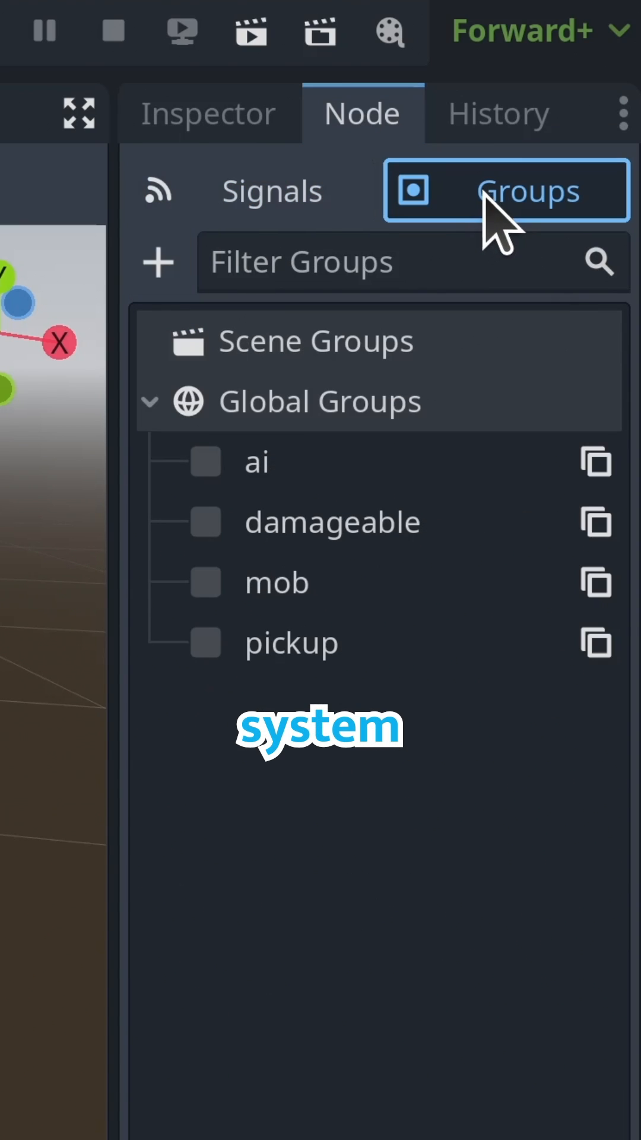